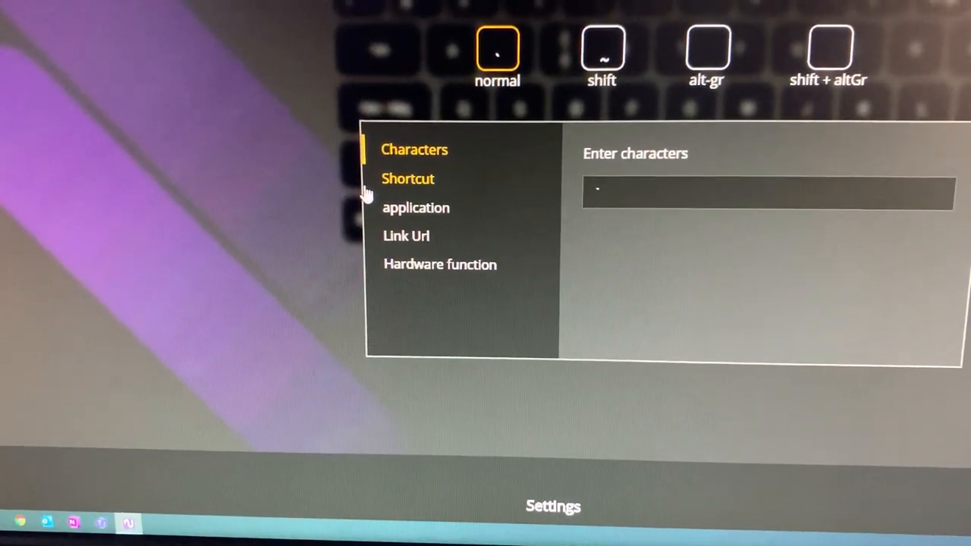
- Change the key's normal action to Link Url so it shows a web page field
left_click(407, 179)
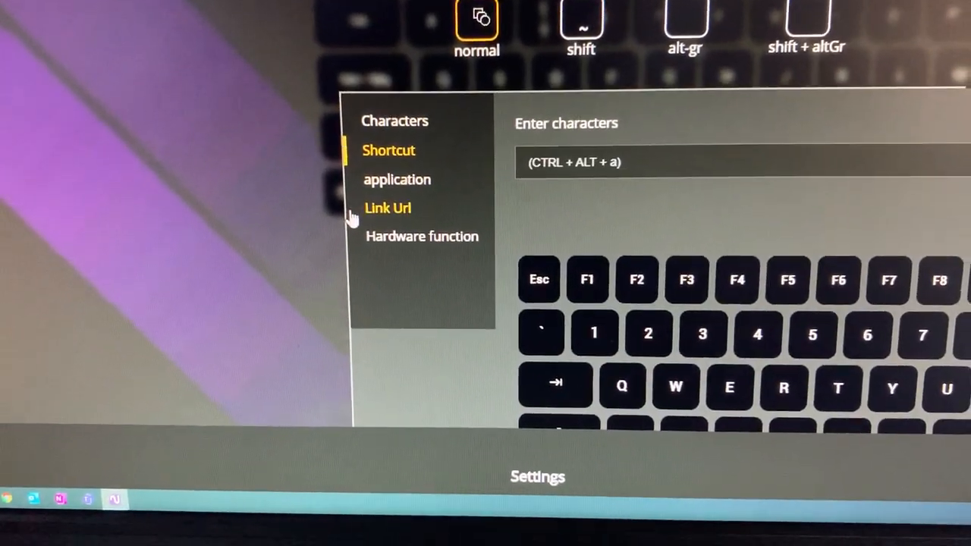
left_click(388, 207)
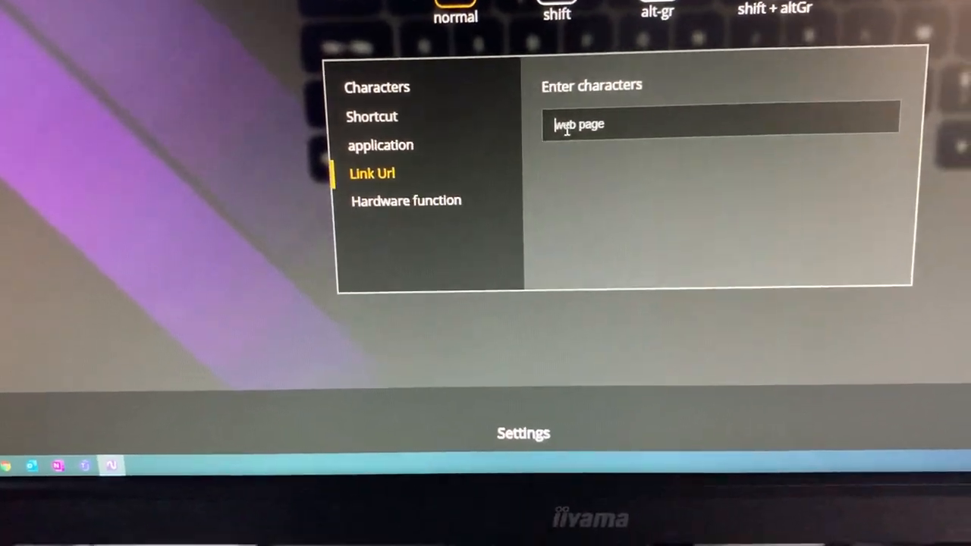